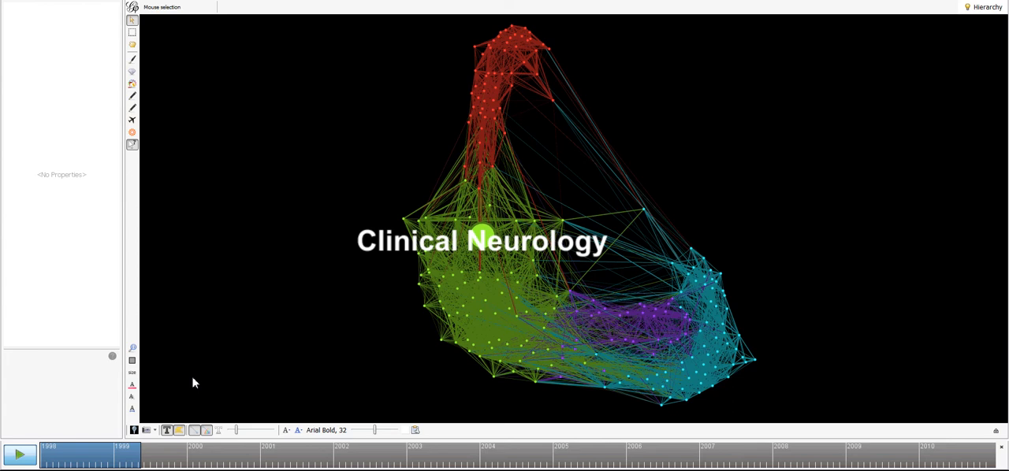
mouse_move(361, 381)
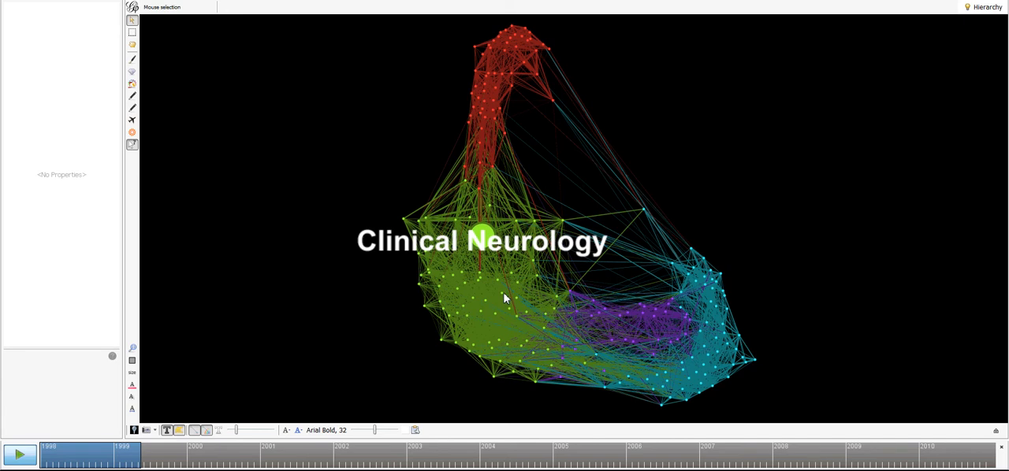
mouse_move(355, 139)
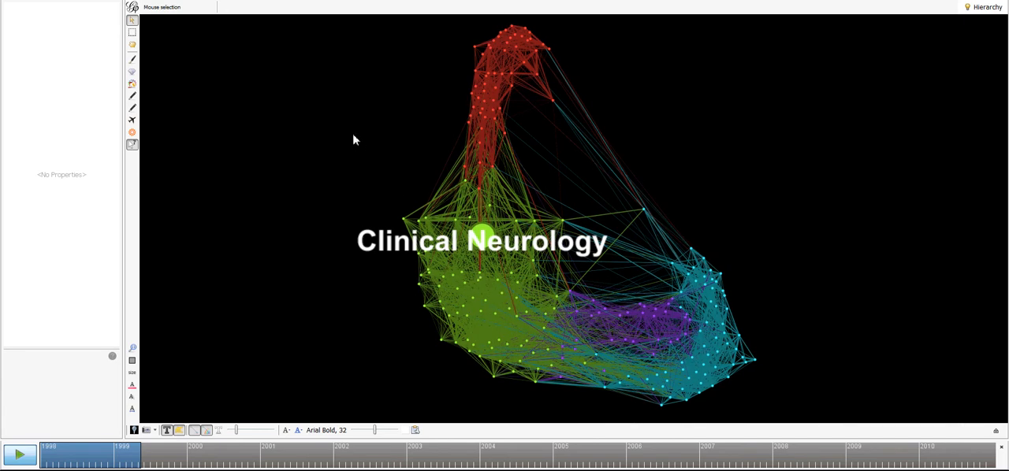
mouse_move(491, 60)
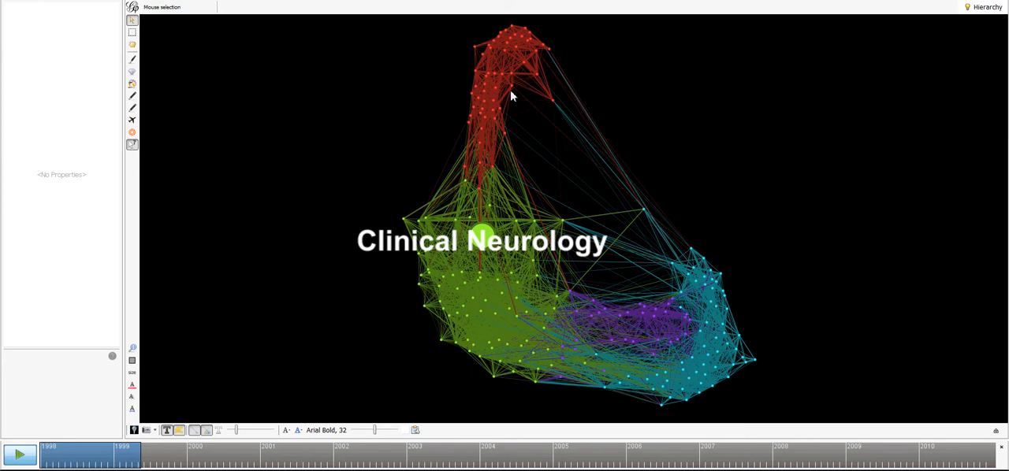
mouse_move(233, 156)
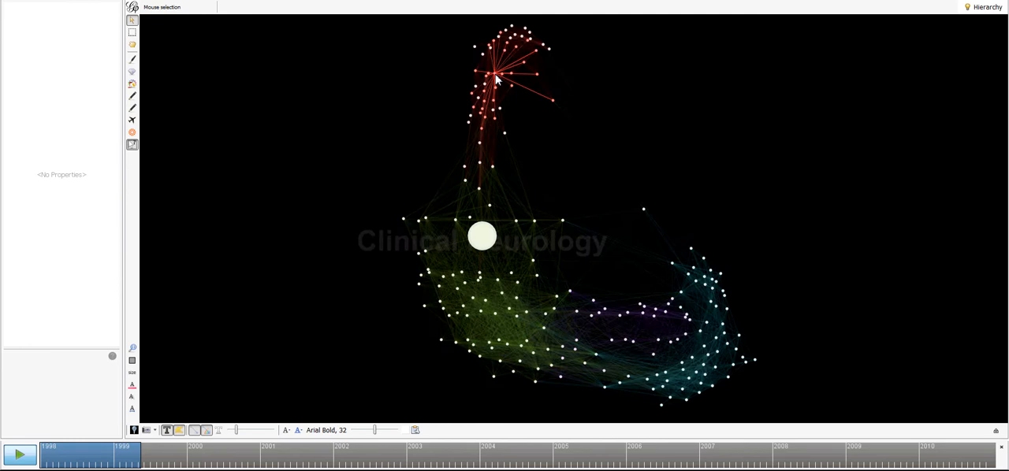
Select the Industrial Relations and Labor node to show its size, position, colour and 1998 time interval
left_click(487, 236)
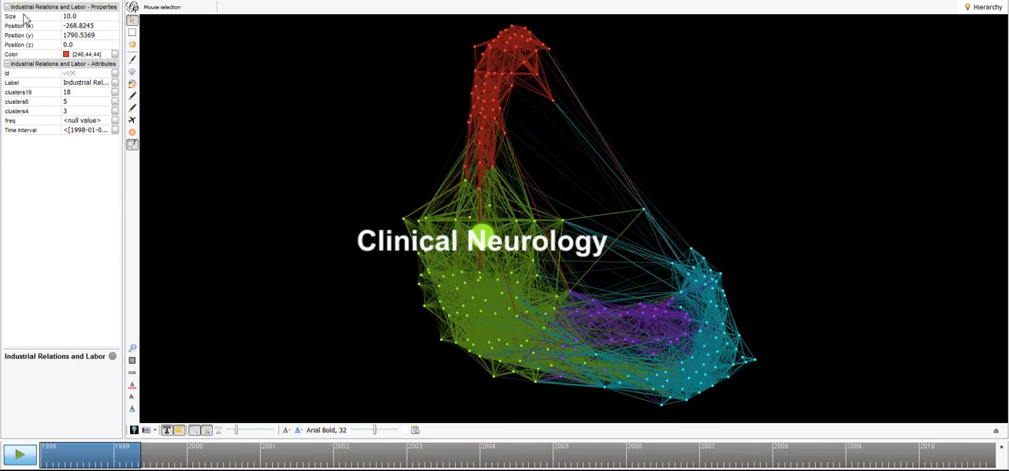
mouse_move(31, 19)
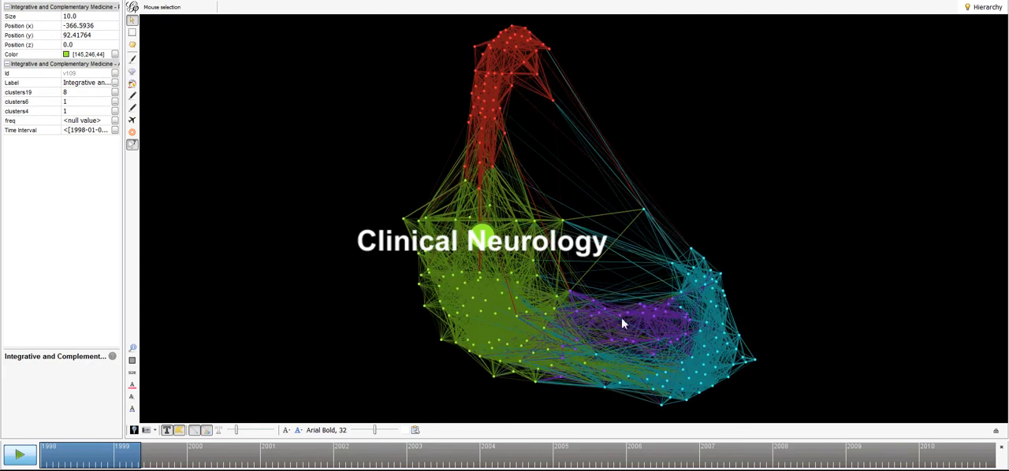
mouse_move(785, 356)
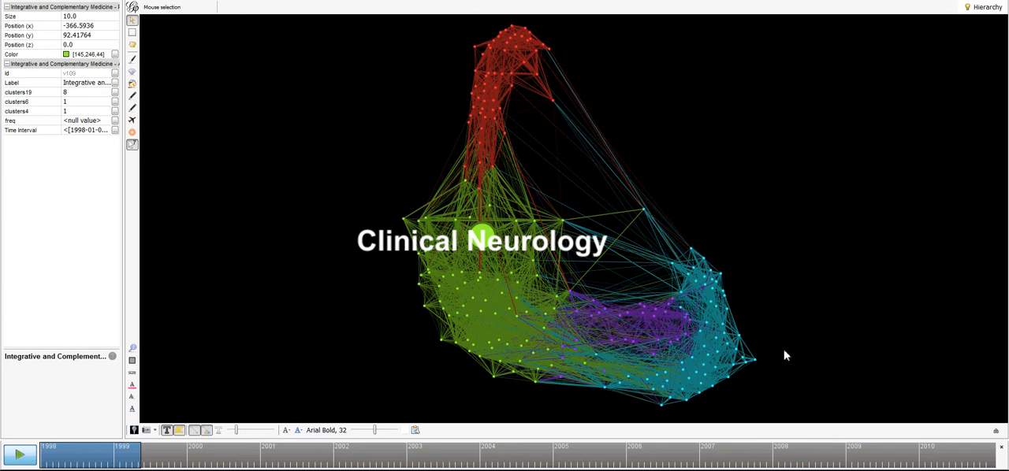
mouse_move(769, 353)
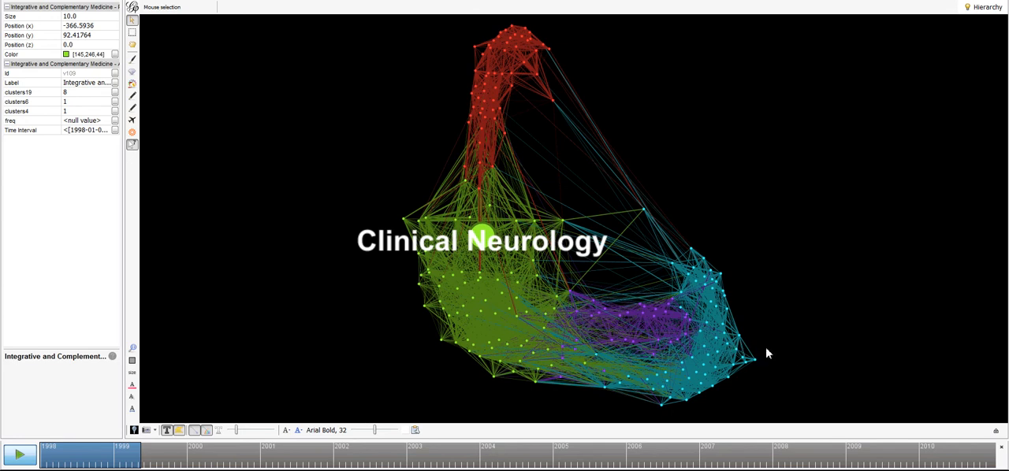
mouse_move(757, 255)
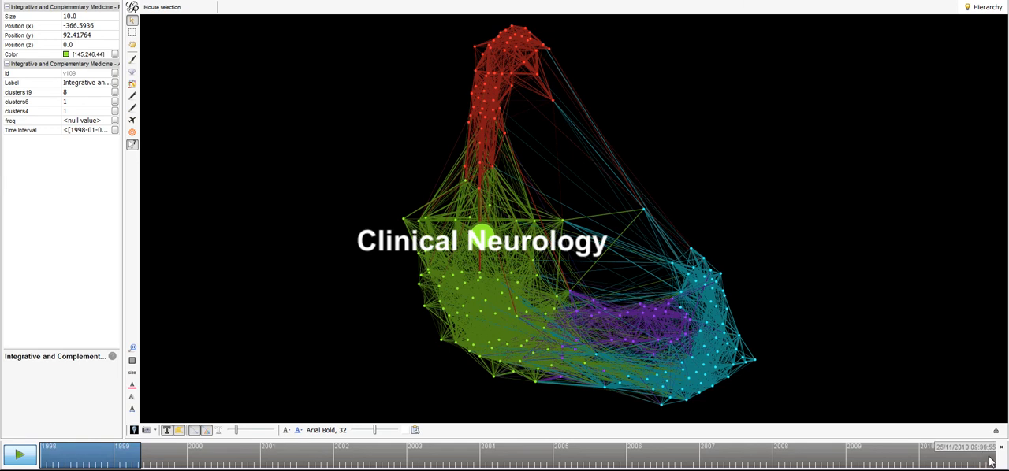
mouse_move(281, 393)
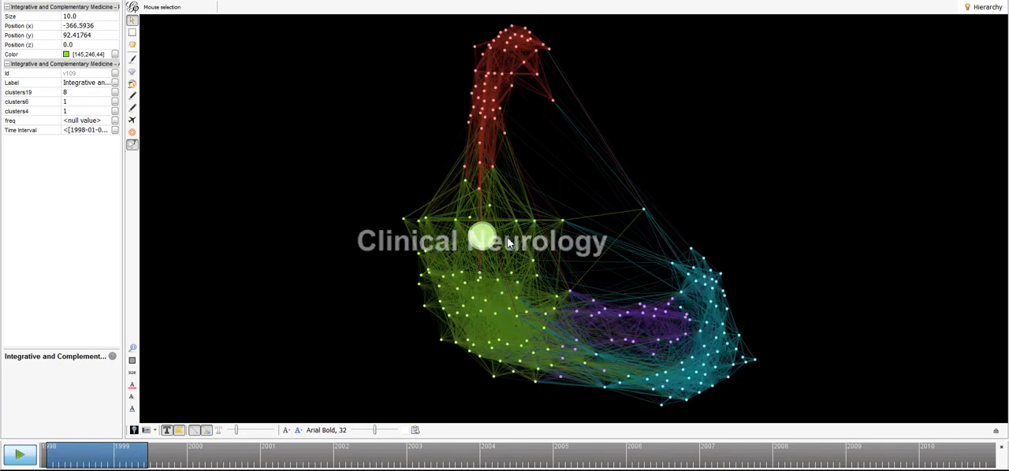
left_click(481, 238)
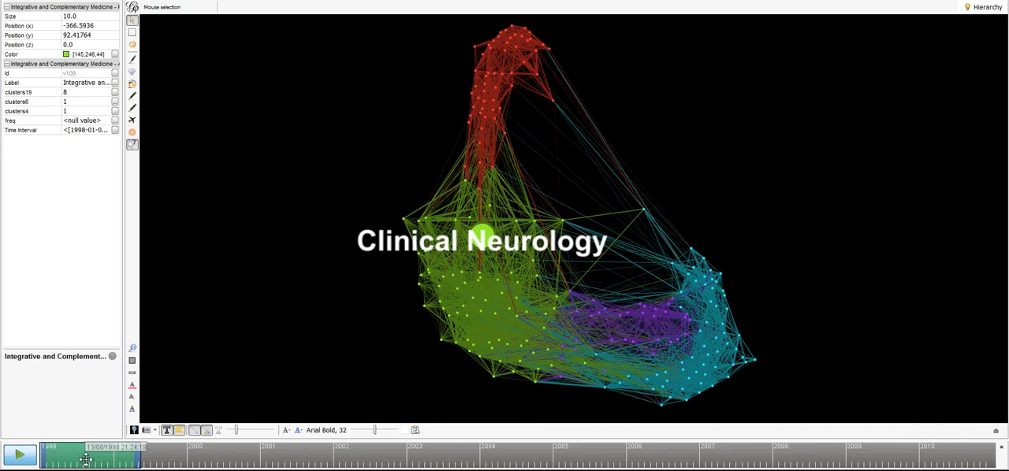
Slide the timeline window from 1998 into the early 2000s so Neurosciences becomes the largest label
left_click_drag(85, 457, 134, 457)
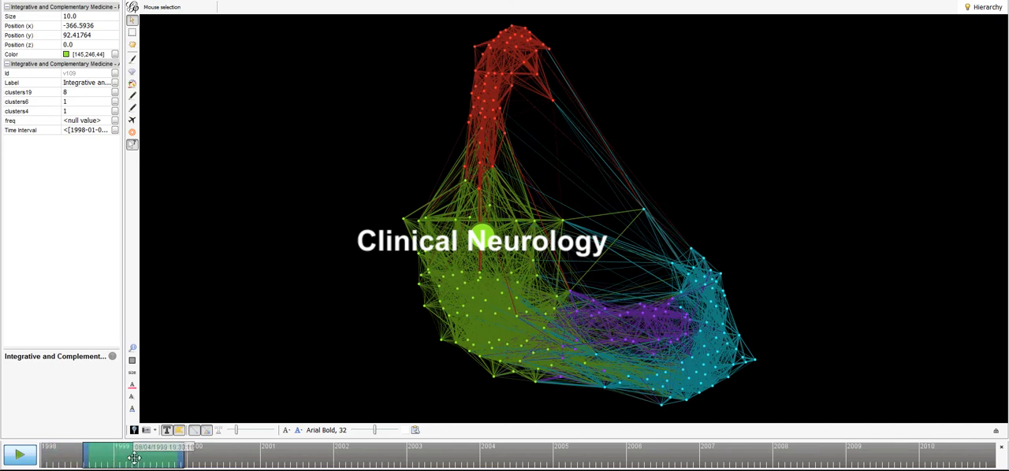
left_click_drag(134, 457, 217, 448)
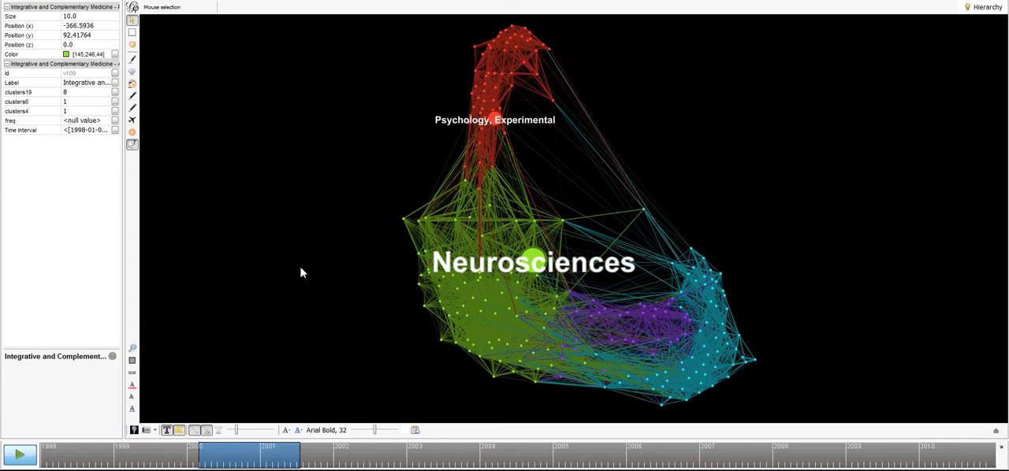
left_click_drag(244, 456, 202, 456)
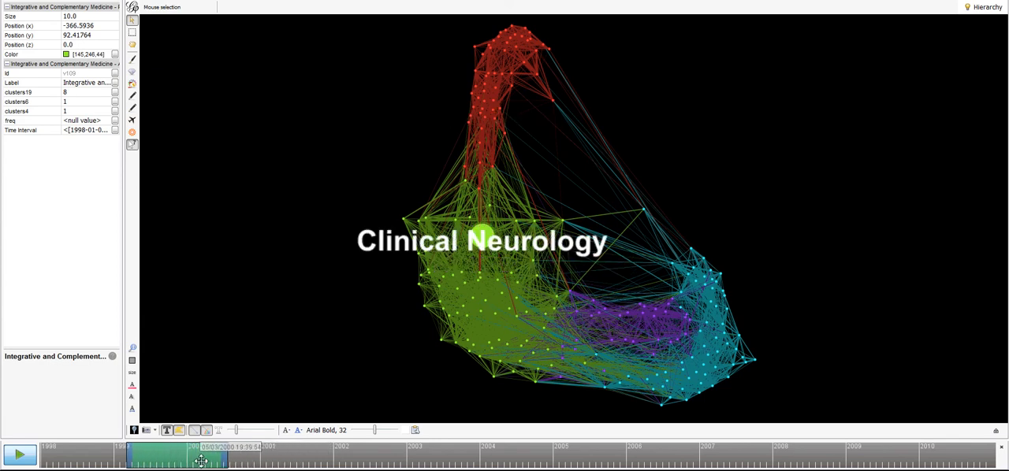
left_click_drag(202, 460, 292, 461)
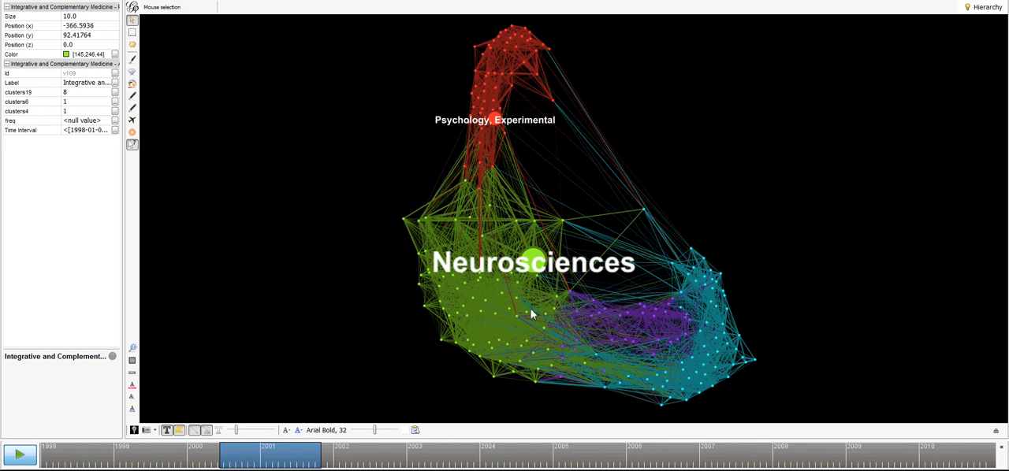
mouse_move(511, 137)
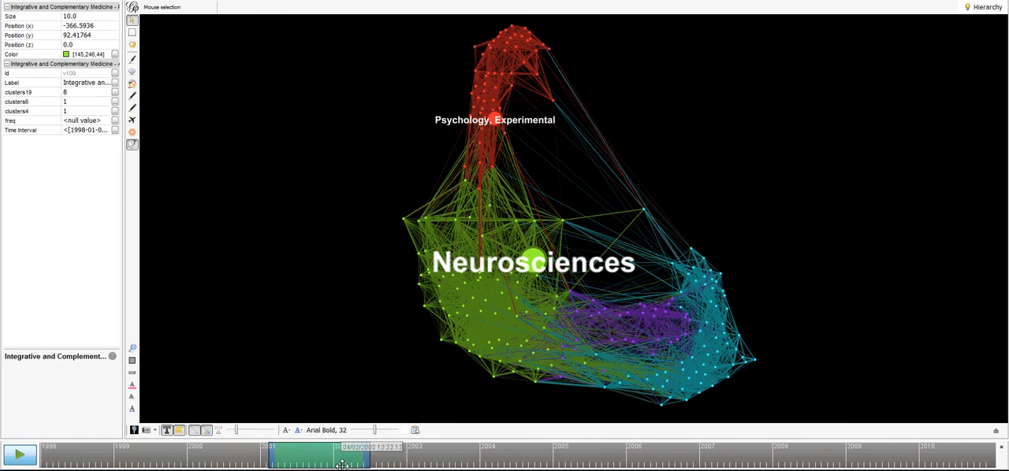
left_click_drag(339, 463, 413, 464)
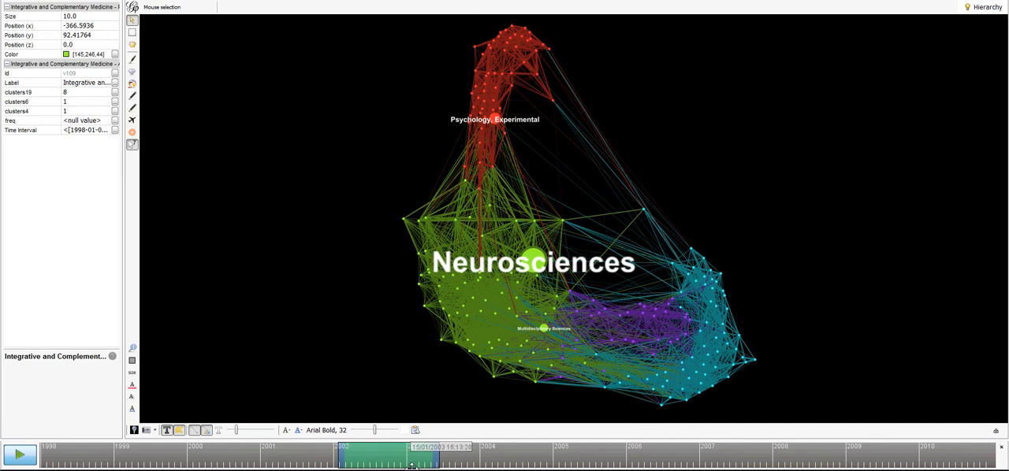
Advance the timeline window toward the mid-2000s so Ethics and Medical Ethics grow and Neurosciences shrinks
left_click_drag(413, 460, 444, 461)
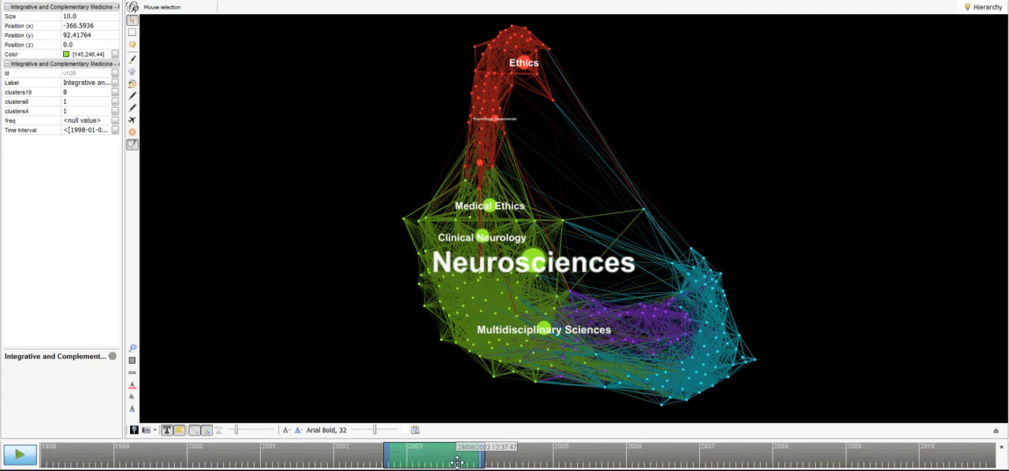
left_click_drag(457, 457, 462, 457)
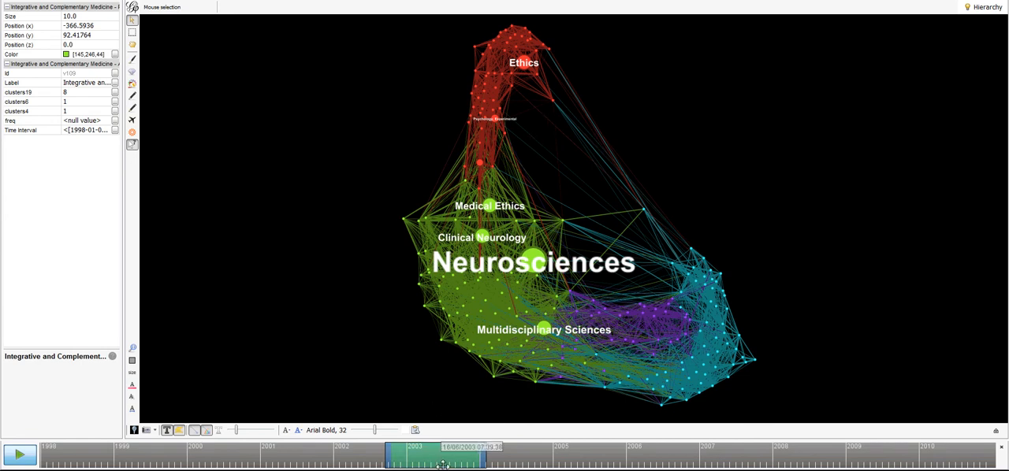
left_click_drag(441, 463, 454, 463)
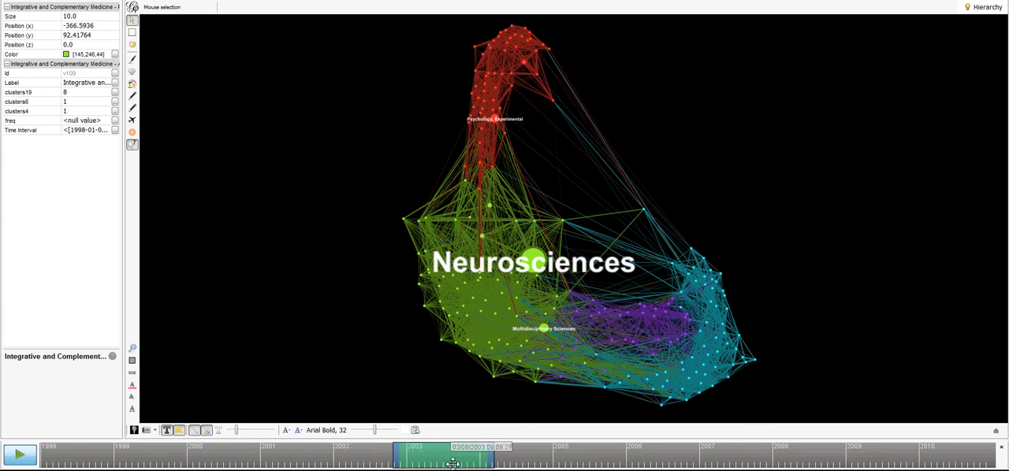
left_click_drag(454, 464, 489, 463)
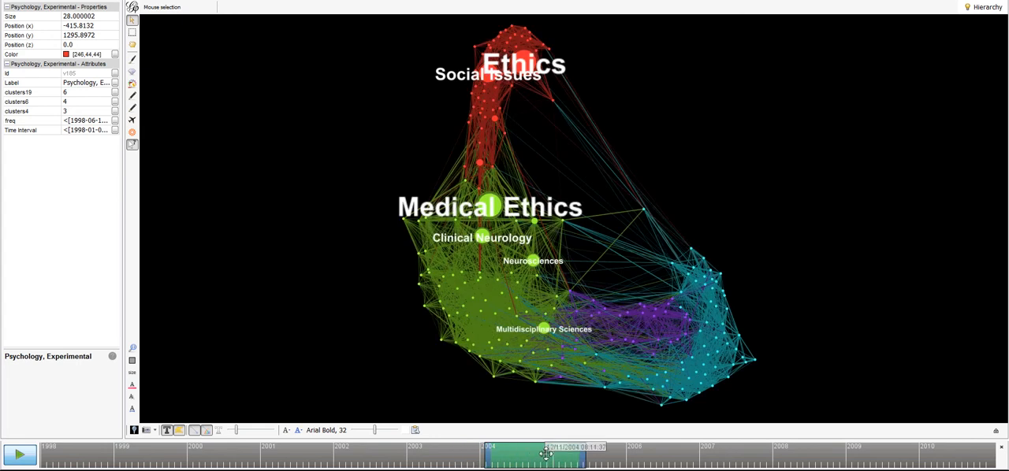
Push the timeline window later through the 2000s so Medical Ethics grows toward the final years
left_click_drag(548, 456, 643, 455)
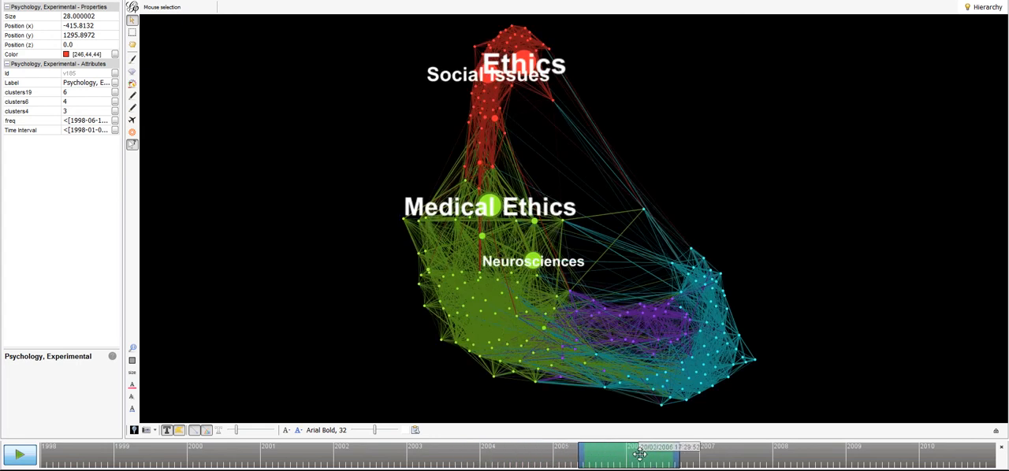
left_click_drag(639, 454, 697, 454)
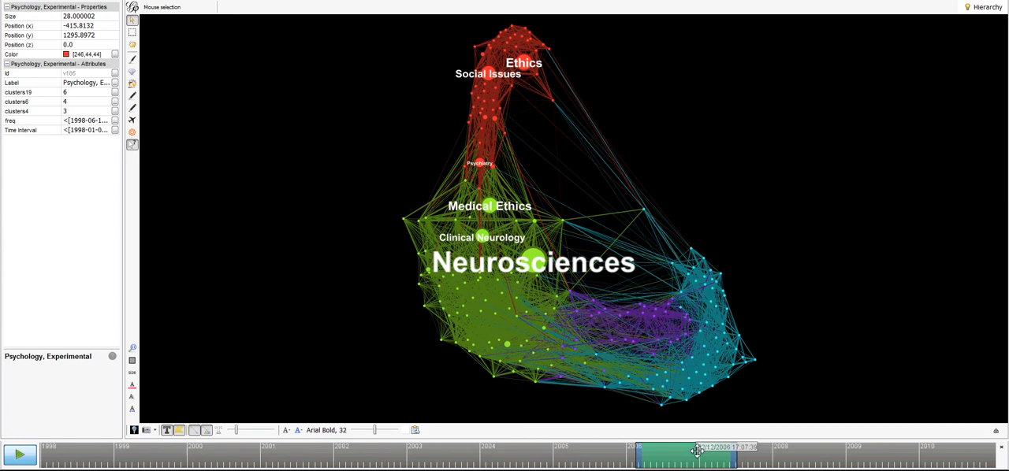
left_click_drag(697, 448, 750, 448)
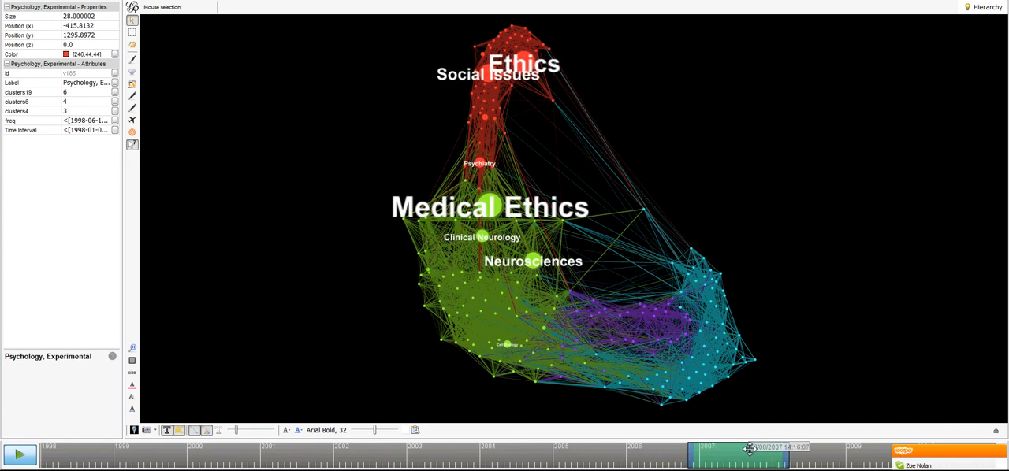
left_click_drag(749, 447, 785, 448)
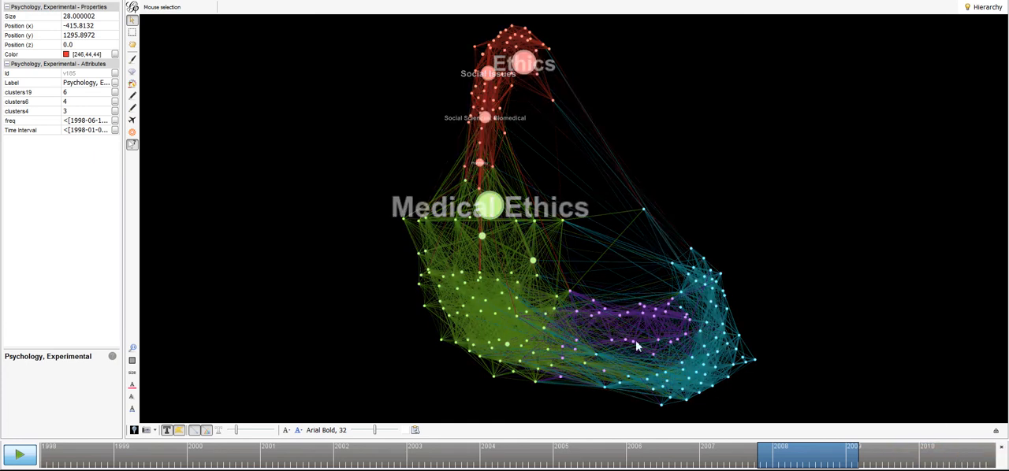
Move the timeline window to its 2010 end, where Ethics, Medical Ethics and Social Sciences, Biomedical dominate
left_click_drag(807, 454, 864, 459)
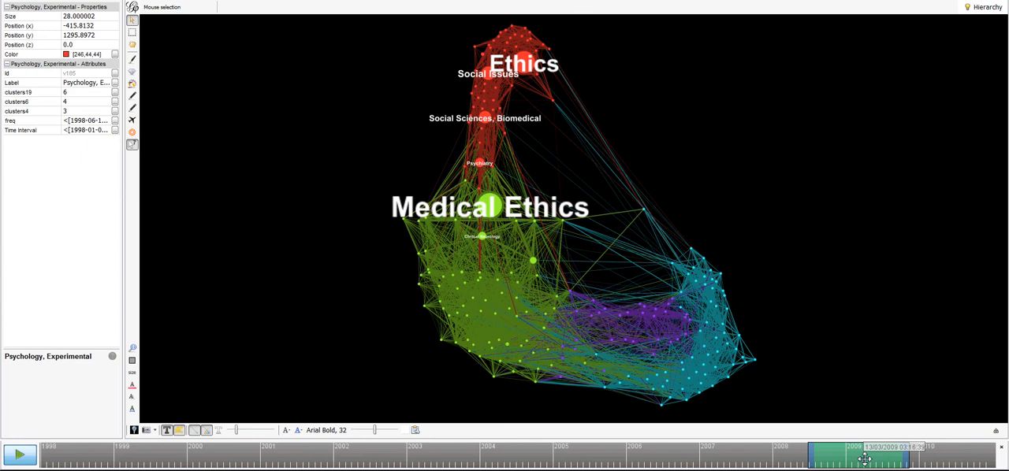
left_click_drag(864, 460, 918, 460)
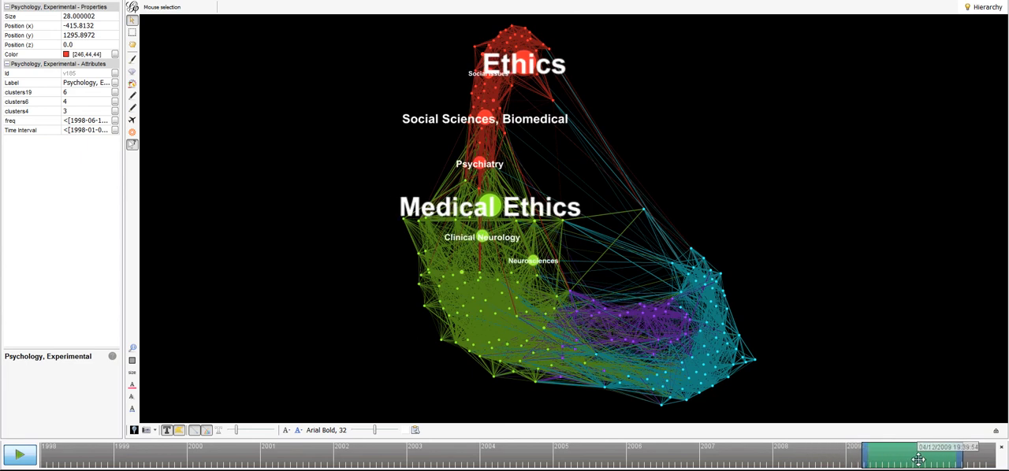
left_click_drag(917, 460, 974, 461)
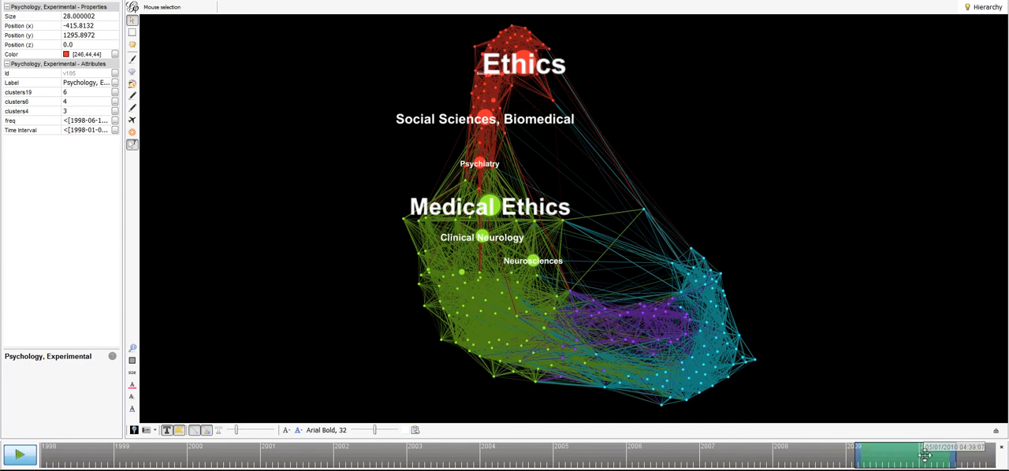
left_click_drag(926, 448, 103, 447)
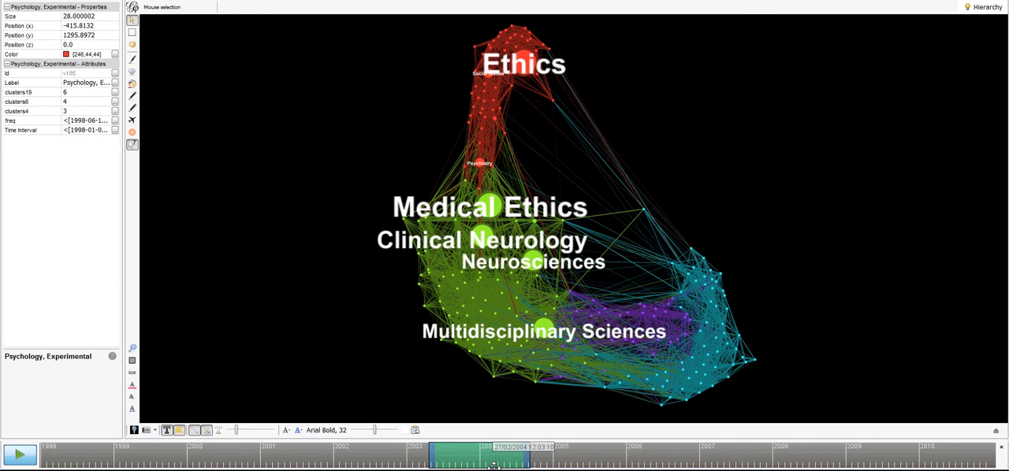
left_click_drag(497, 455, 533, 455)
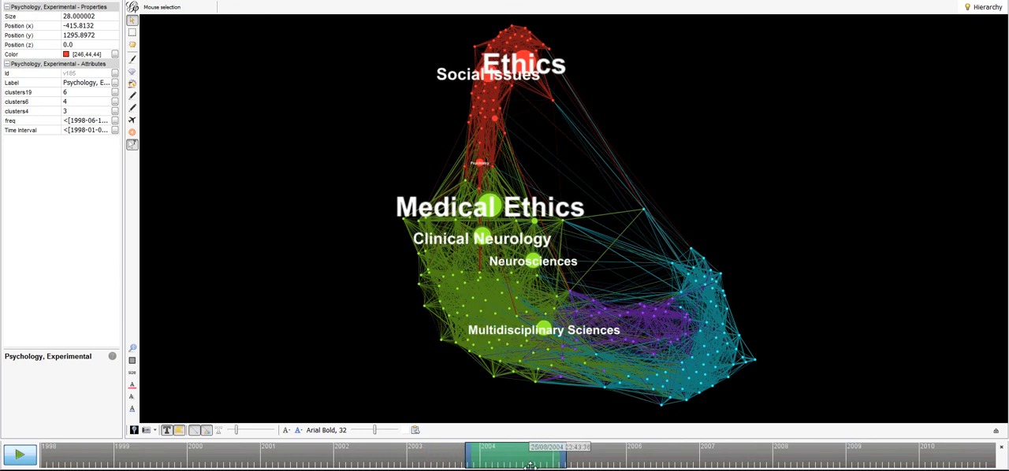
left_click_drag(532, 458, 631, 457)
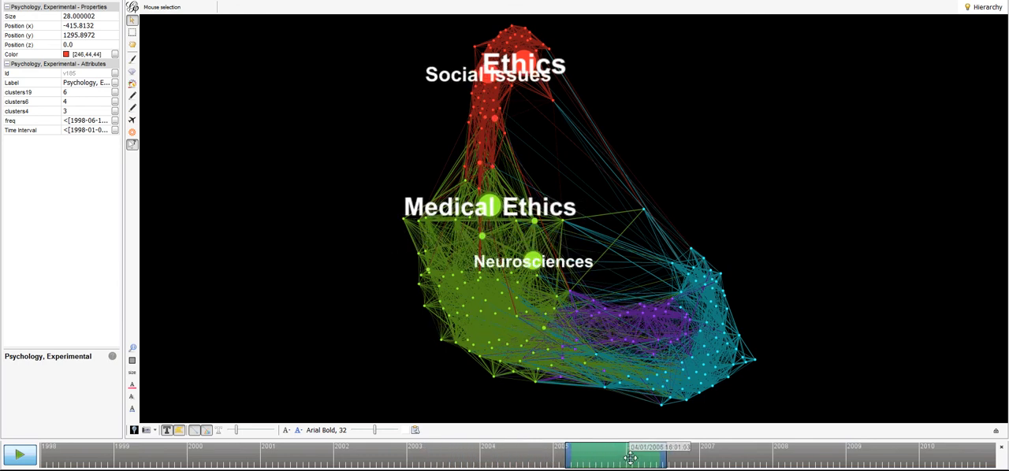
left_click_drag(630, 460, 674, 451)
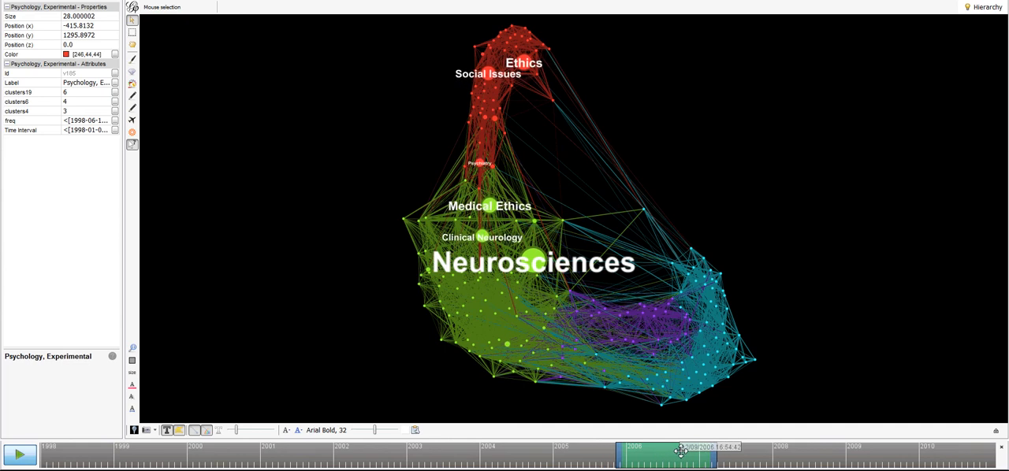
left_click_drag(679, 451, 687, 450)
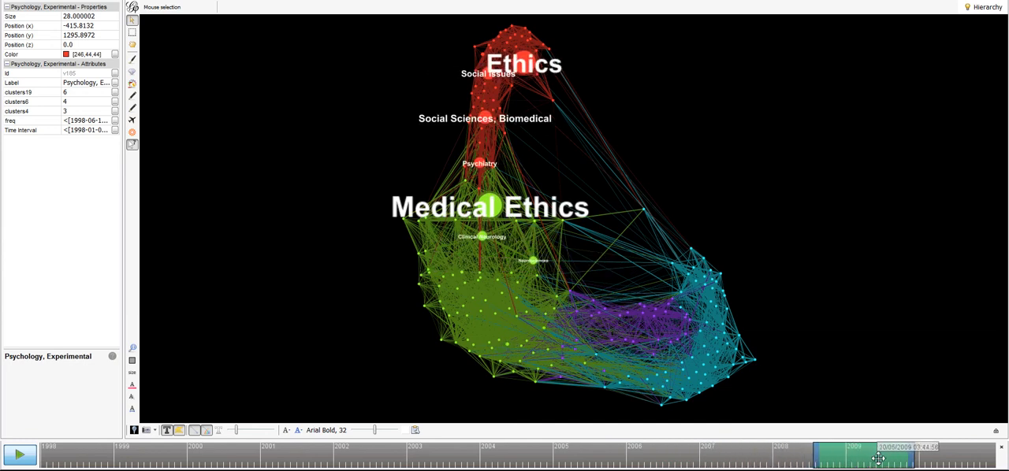
left_click_drag(876, 457, 930, 458)
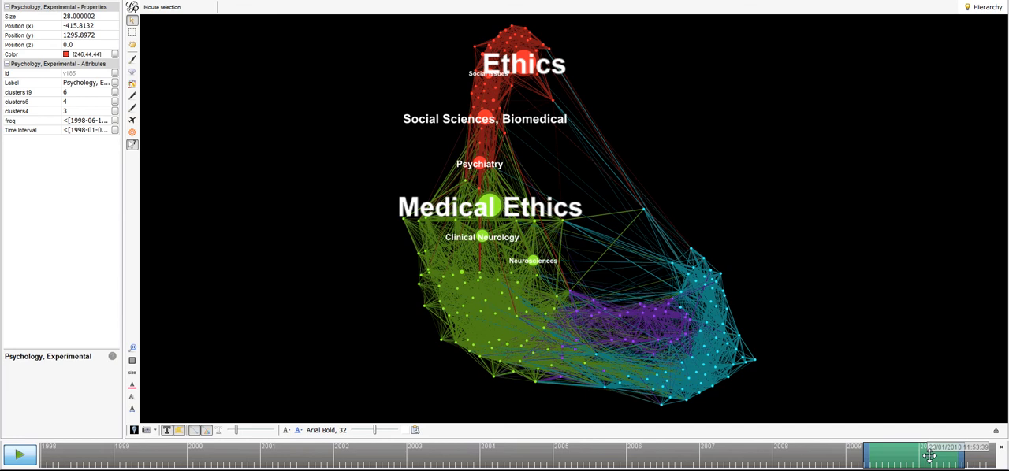